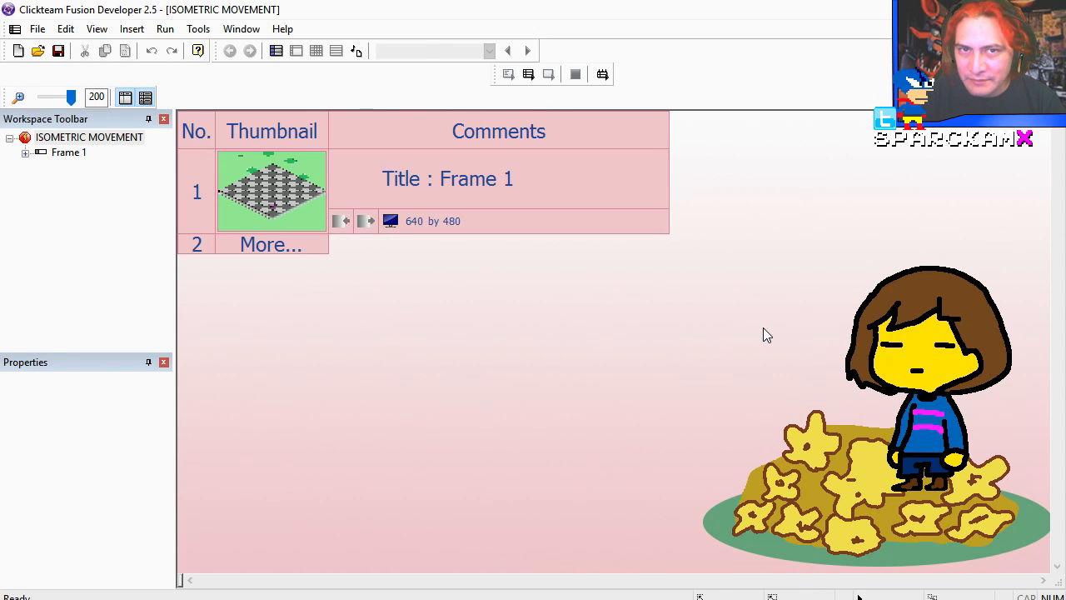
Open Frame 1 of the ISOMETRIC MOVEMENT project in the Frame Editor
click(164, 29)
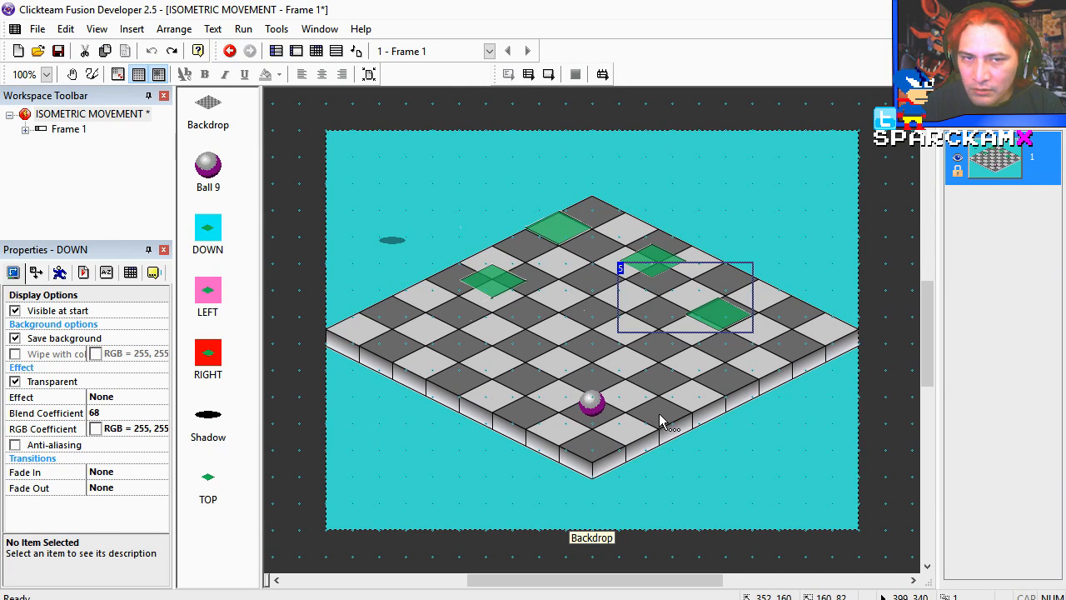
Confirm Ball 9's movement is Static, then open Frame 1's empty Event Editor
double_click(208, 413)
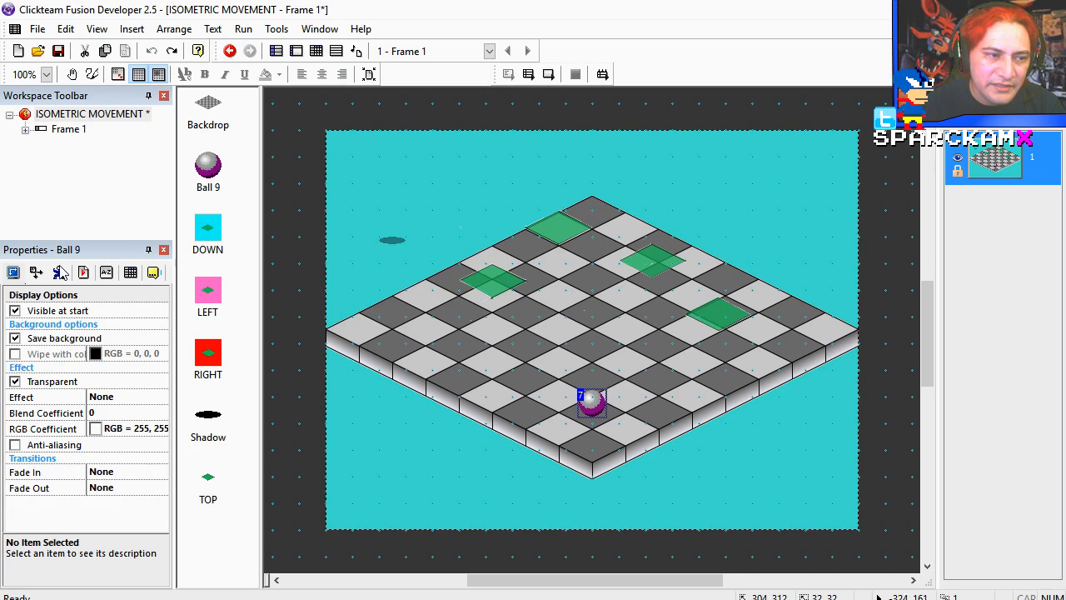
click(36, 272)
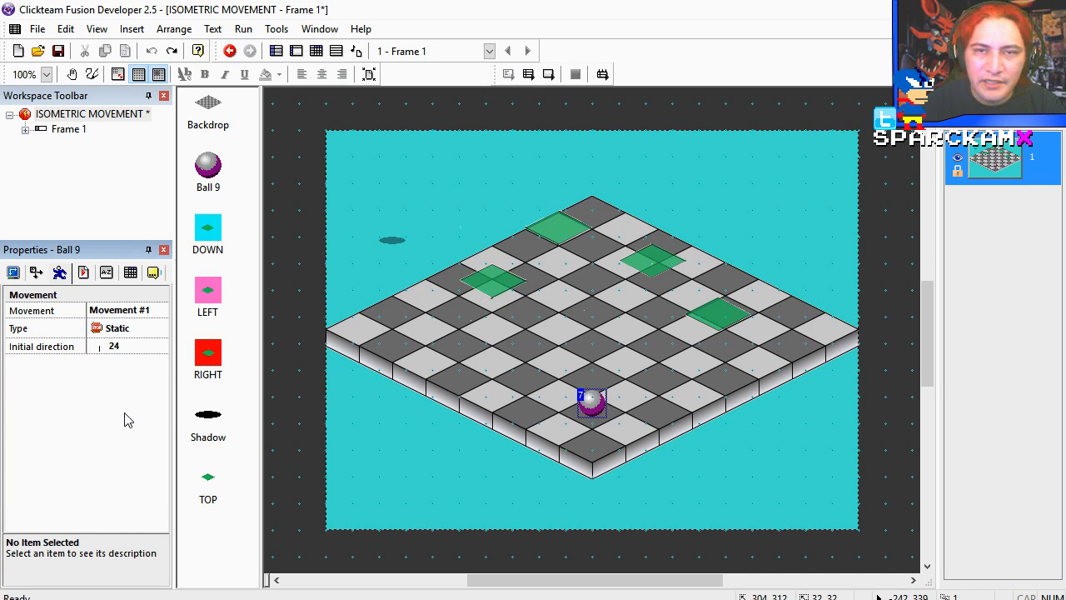
click(787, 424)
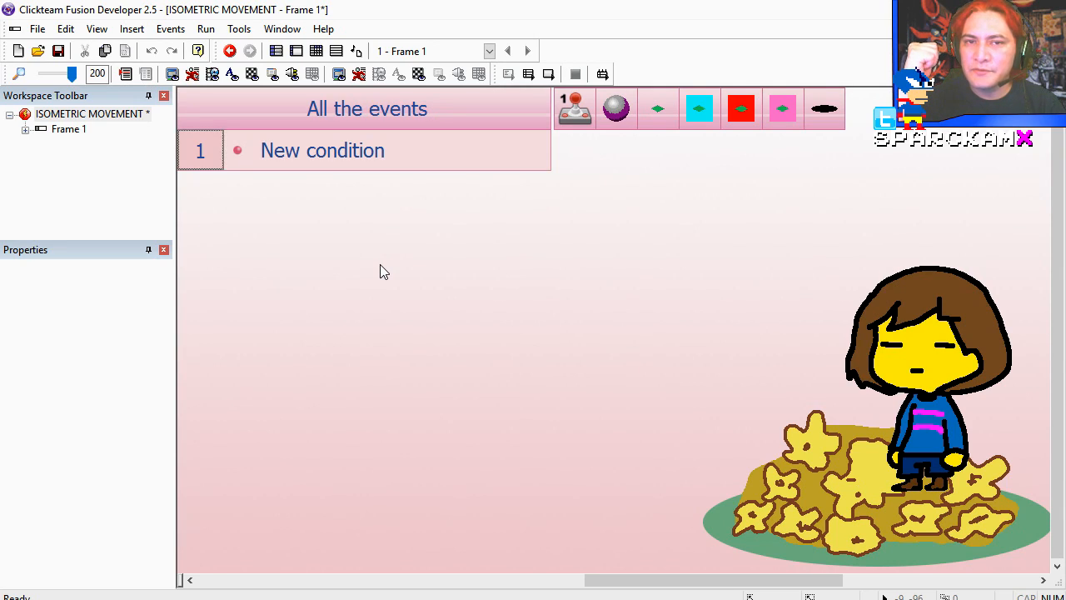
mouse_move(342, 158)
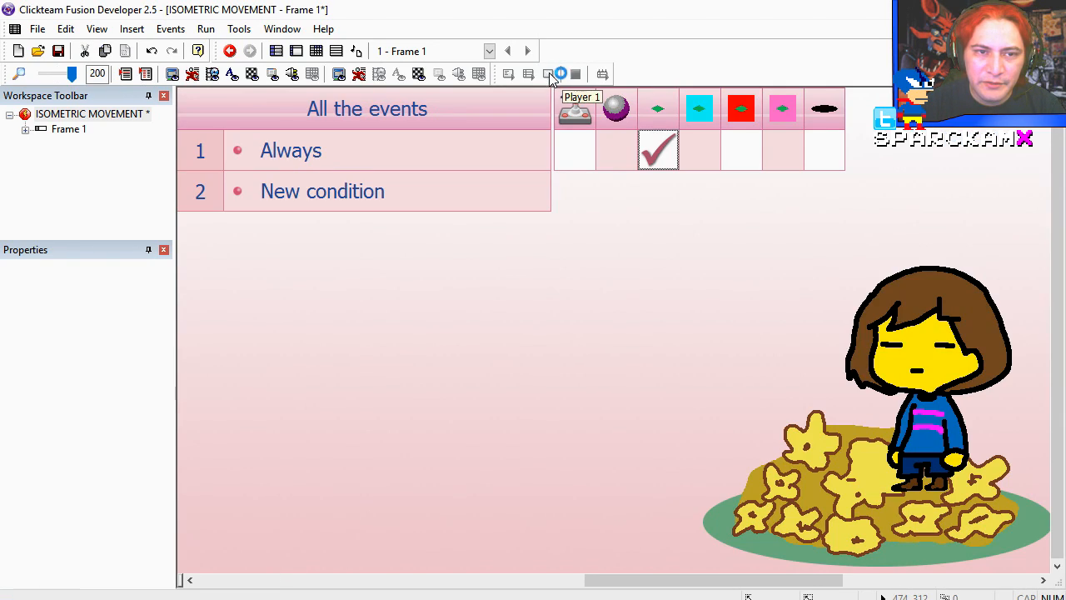
Position the DOWN tile relative to the ball under Always, and test-run the placement
click(700, 150)
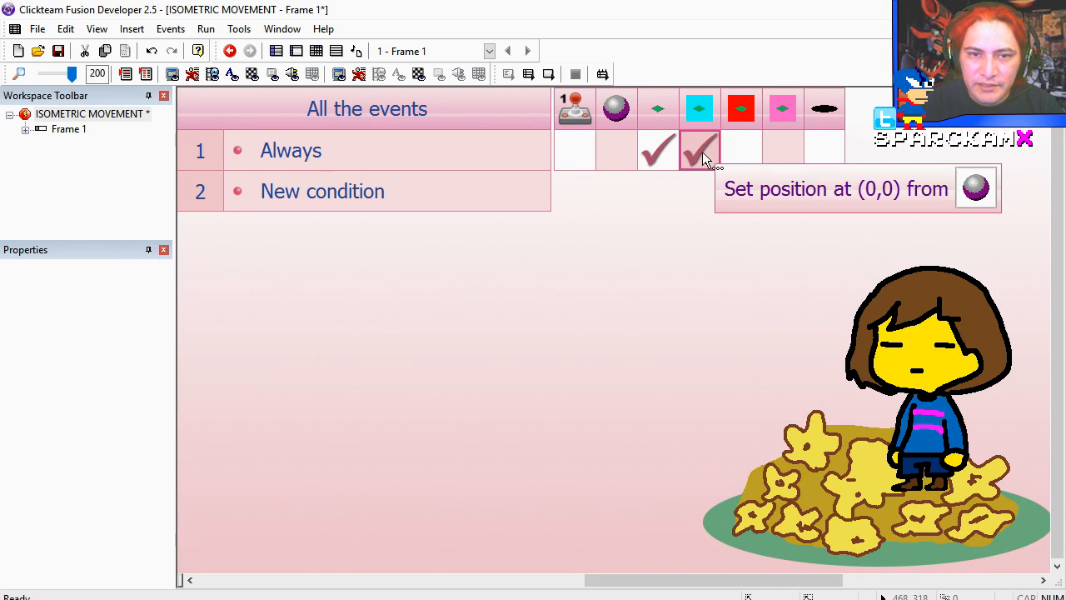
click(782, 150)
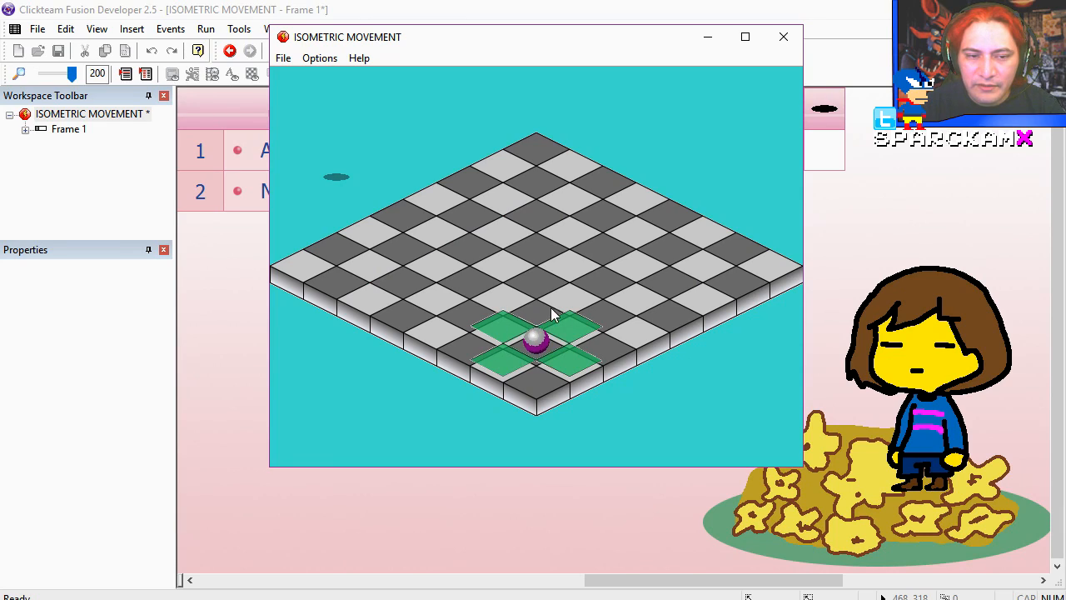
click(782, 37)
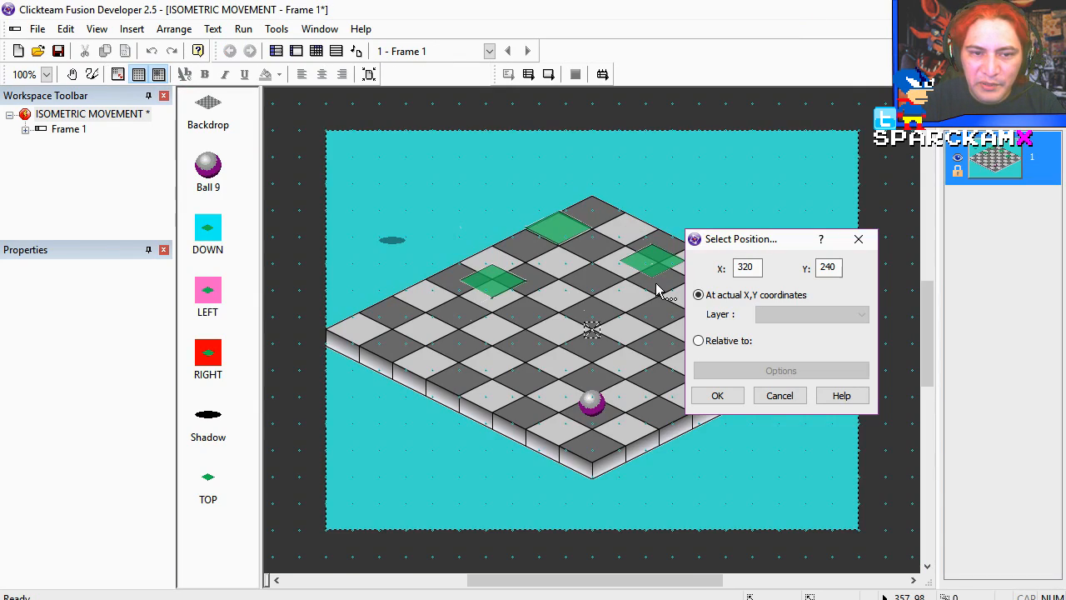
click(698, 339)
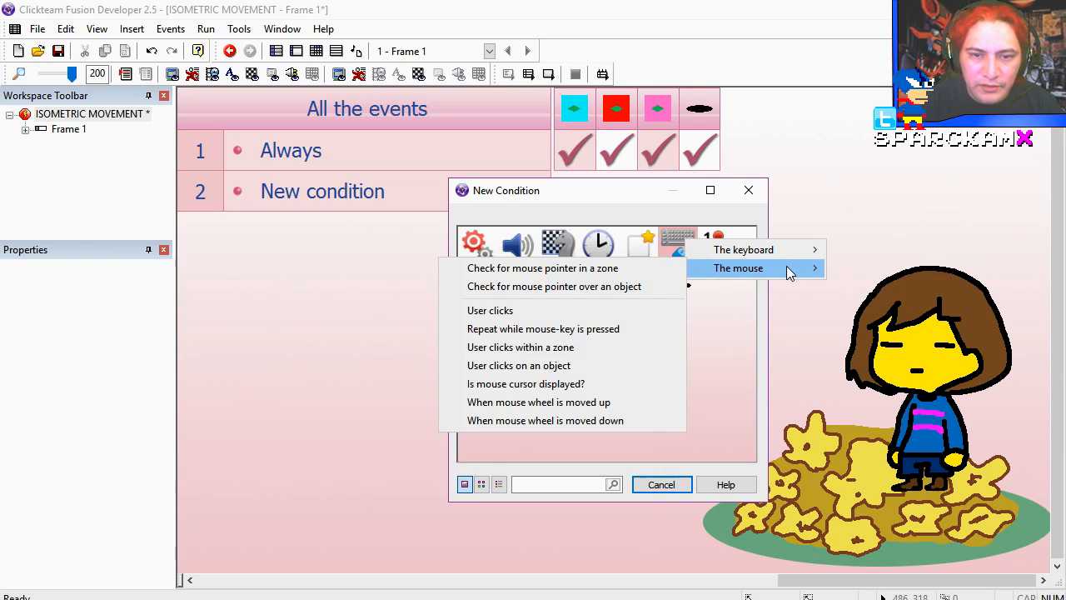
Add a tile-click condition whose action positions the ball relative to Ball 9
click(519, 365)
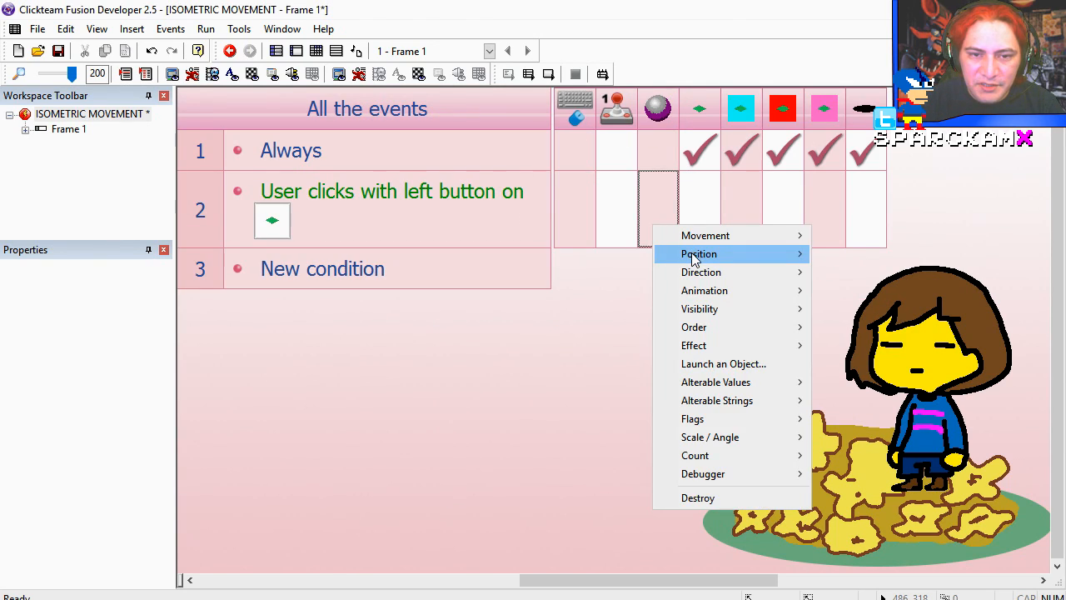
click(698, 254)
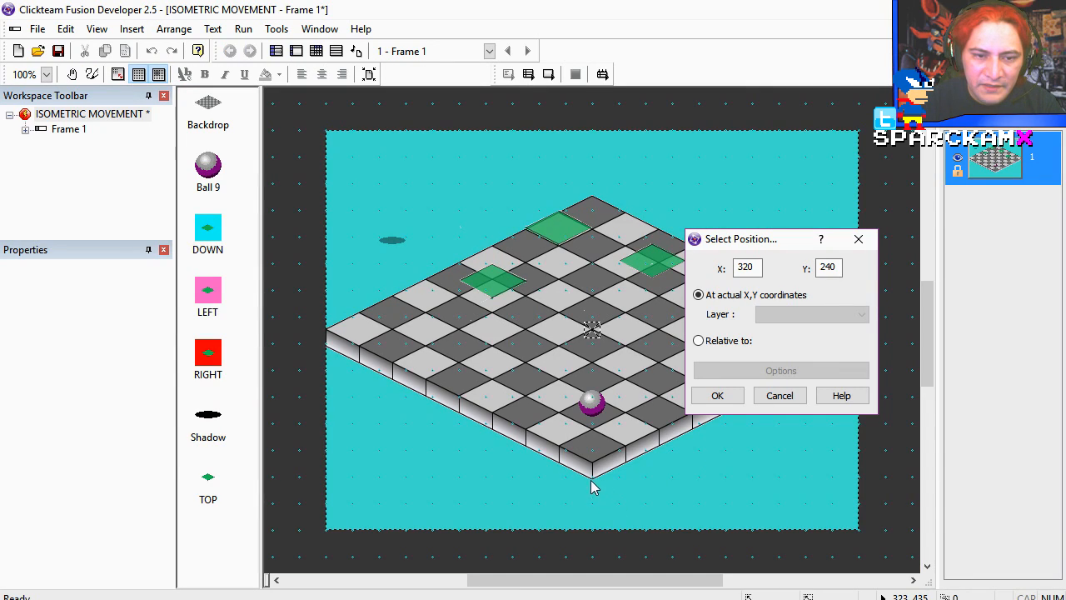
click(699, 340)
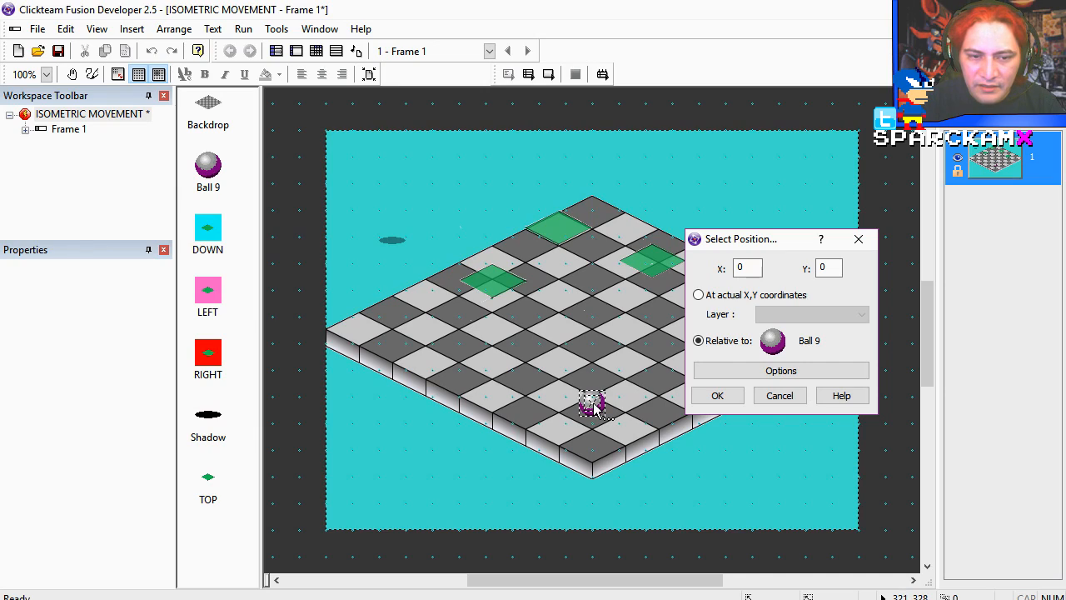
drag(595, 404, 566, 396)
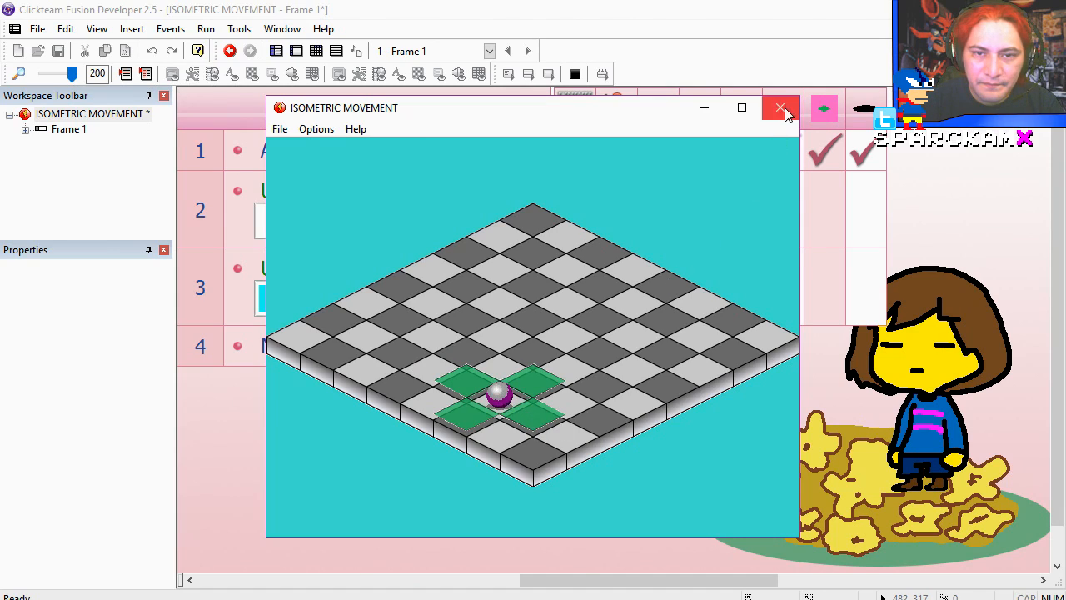
Give the RIGHT tile click a ball offset of X 40, Y 20, and test
click(780, 109)
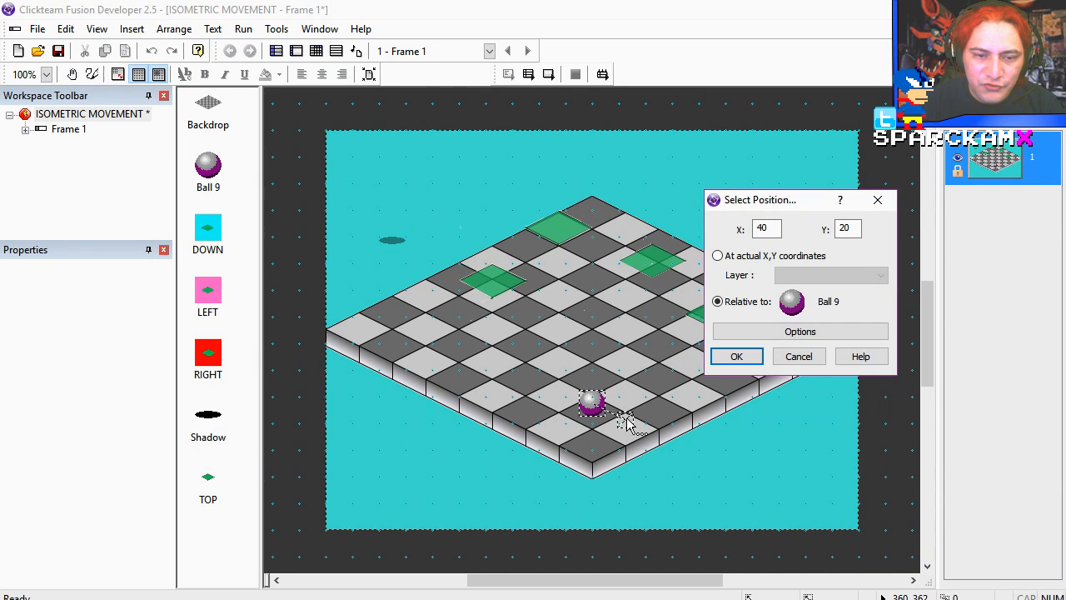
click(765, 228)
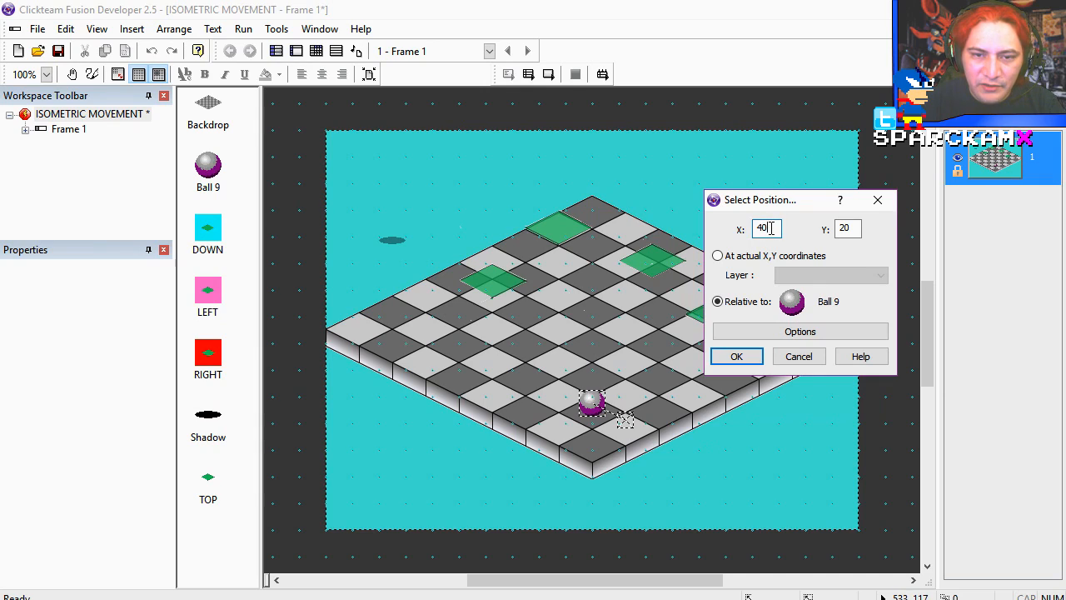
click(848, 228)
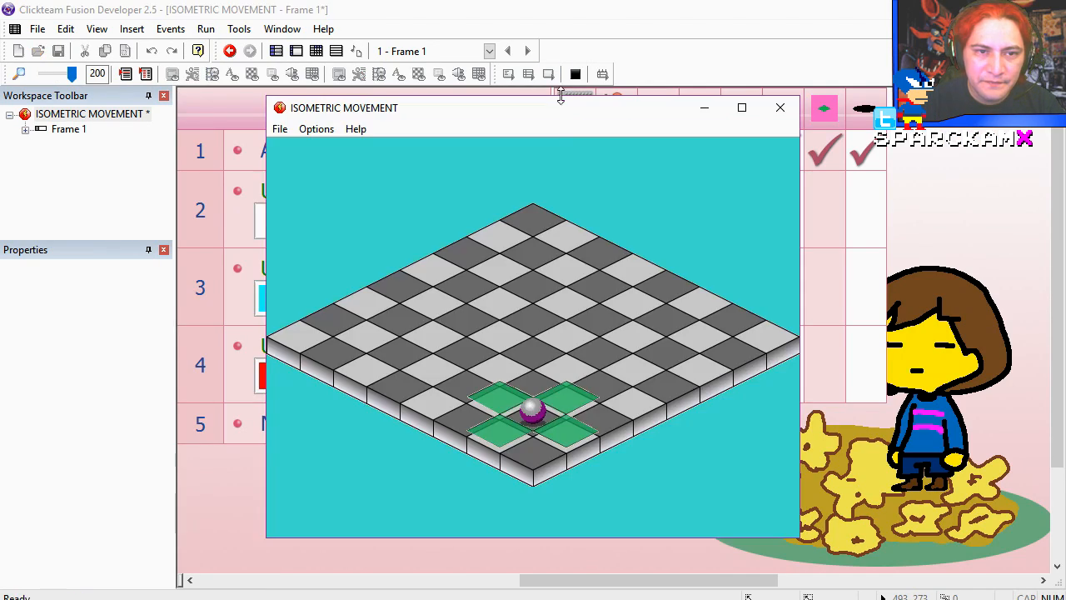
drag(533, 107, 524, 43)
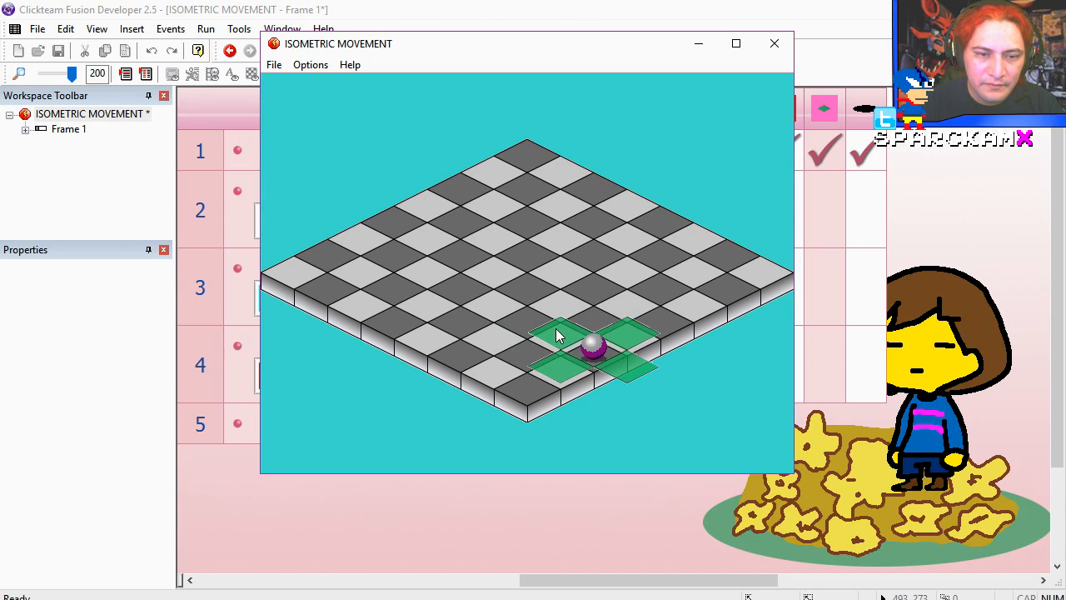
click(774, 43)
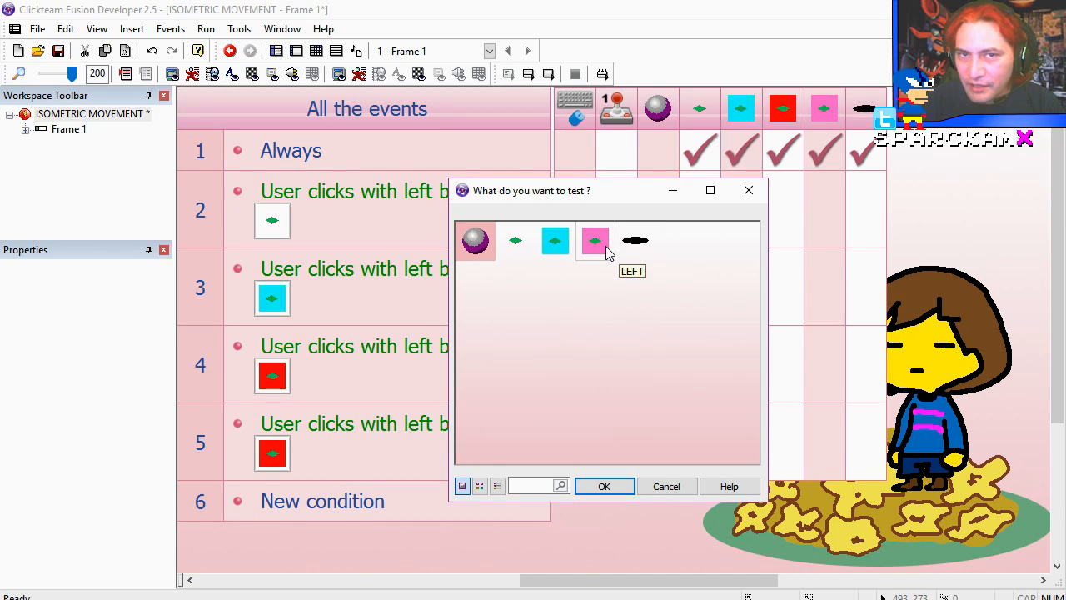
Make the duplicated click event test the LEFT tile, then test-run it
click(604, 486)
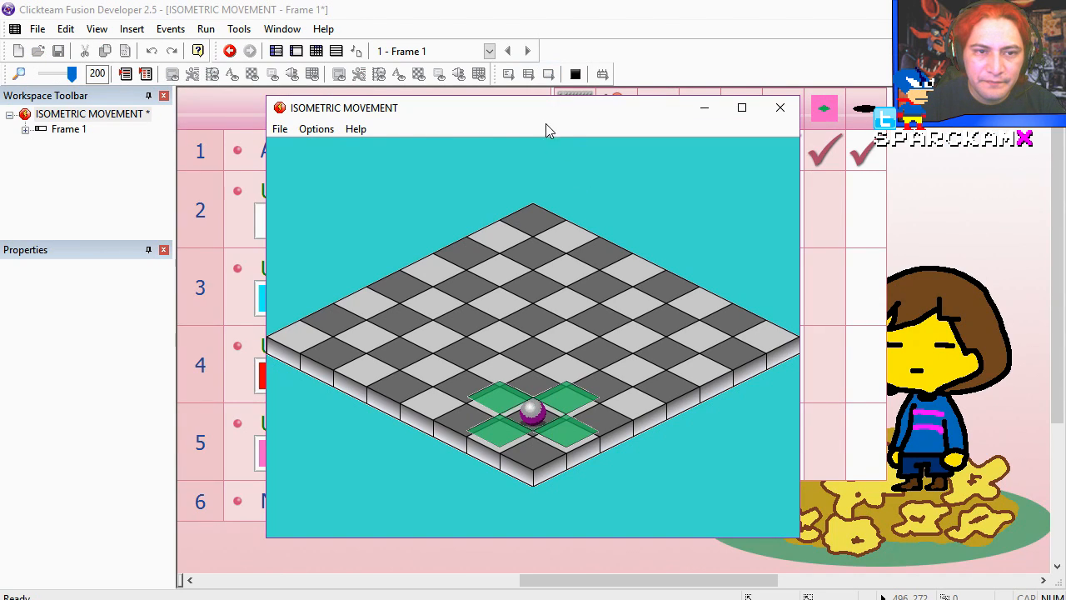
drag(533, 107, 500, 42)
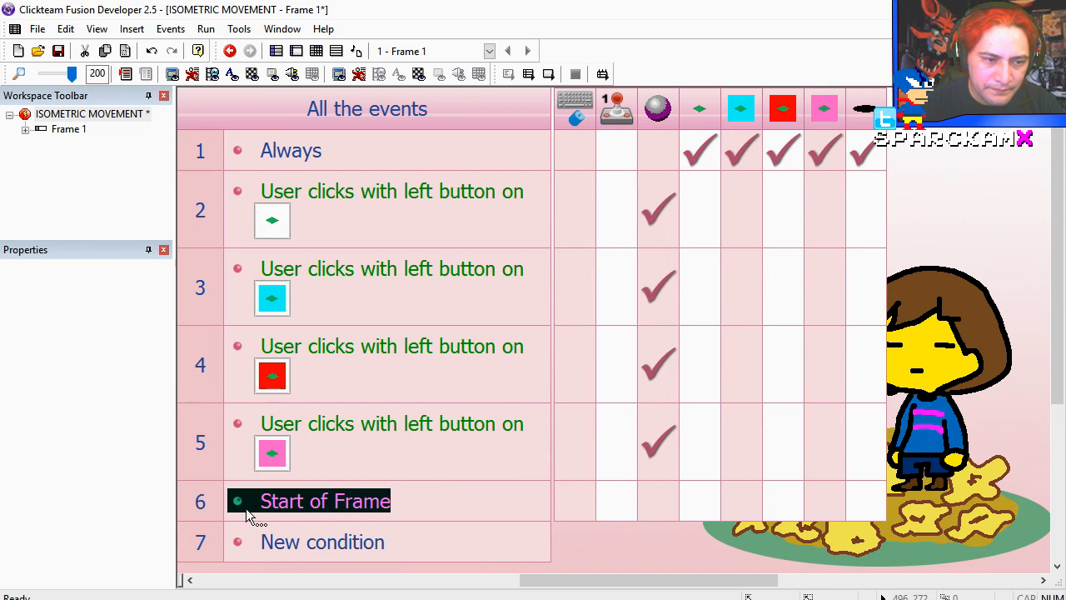
Move Start of Frame to the top and add an action hiding the TOP tile
drag(323, 501, 324, 150)
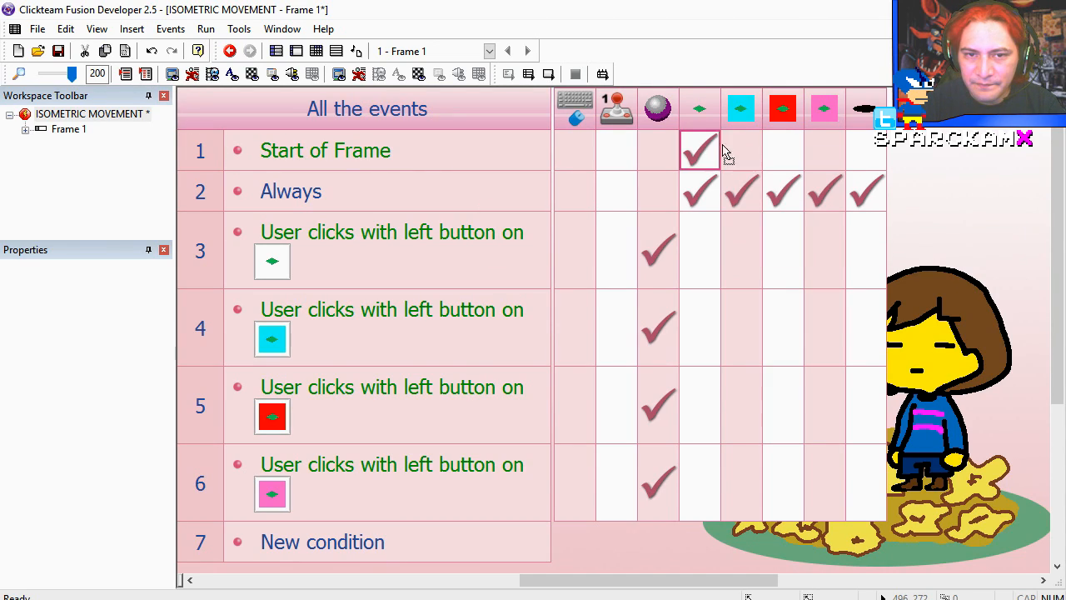
click(824, 150)
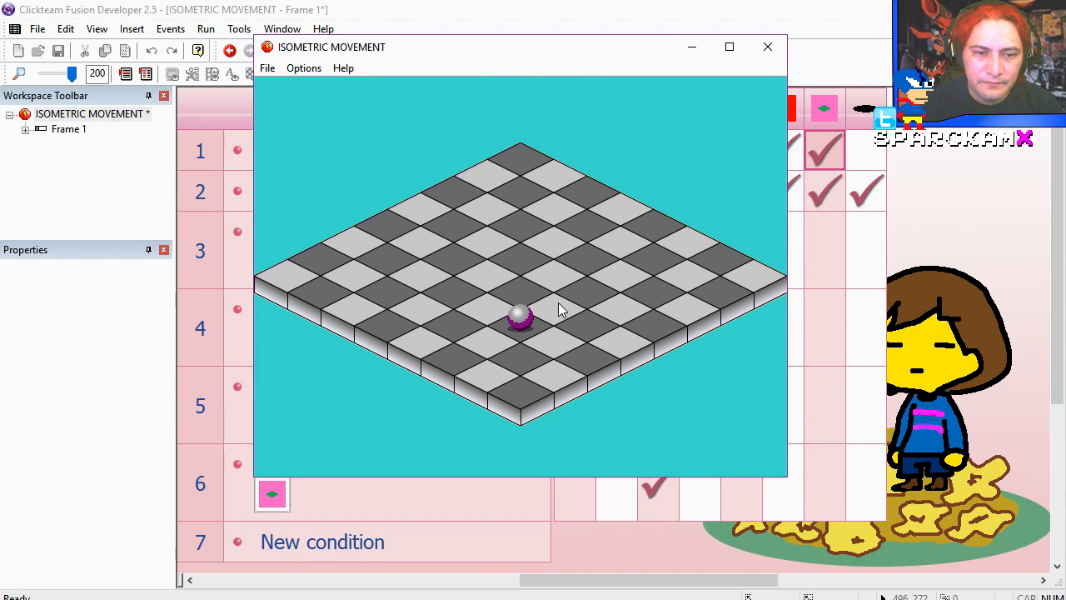
mouse_move(559, 318)
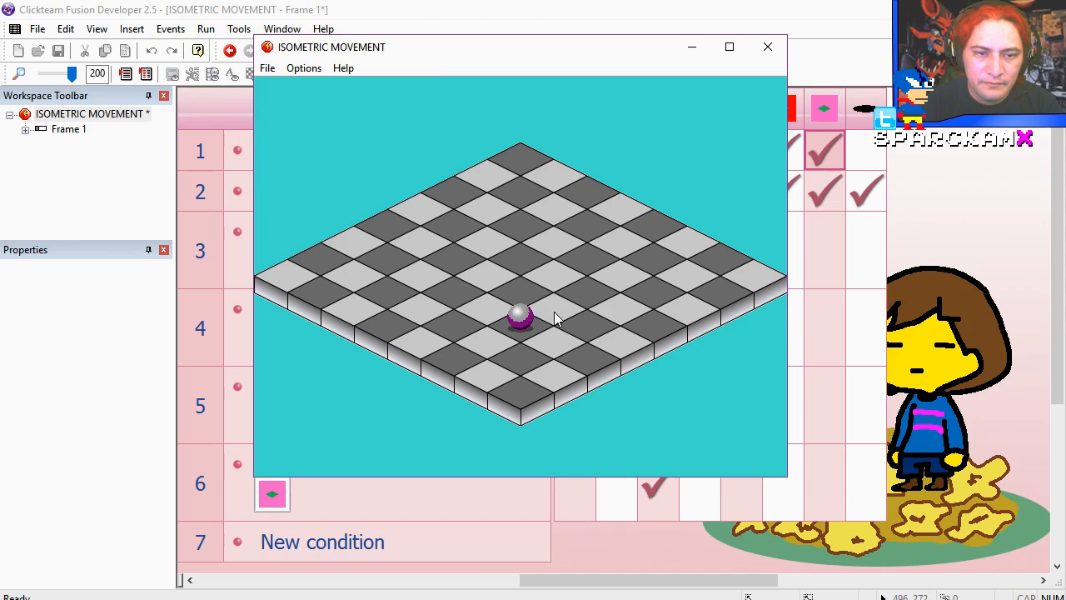